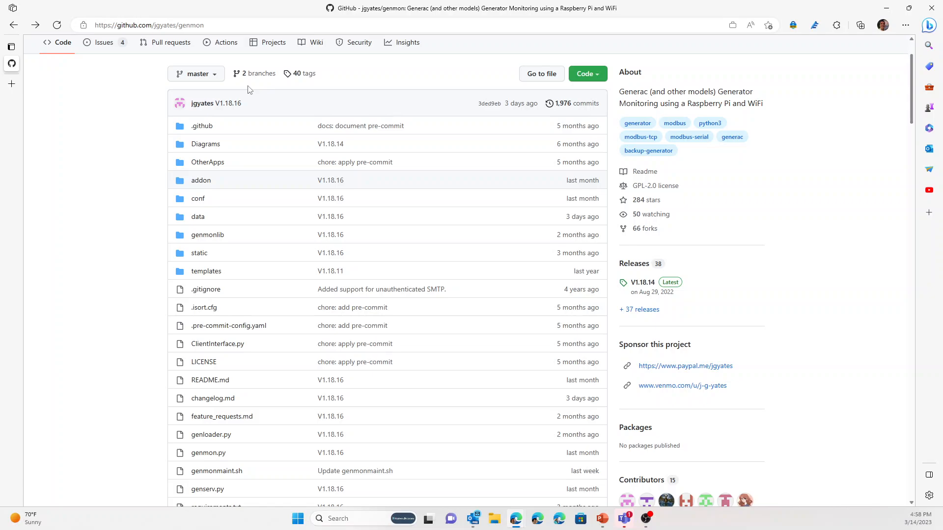
Step: Scroll the genmon README to Documentation and follow the Genmon Project Wiki link
scroll("down", 3)
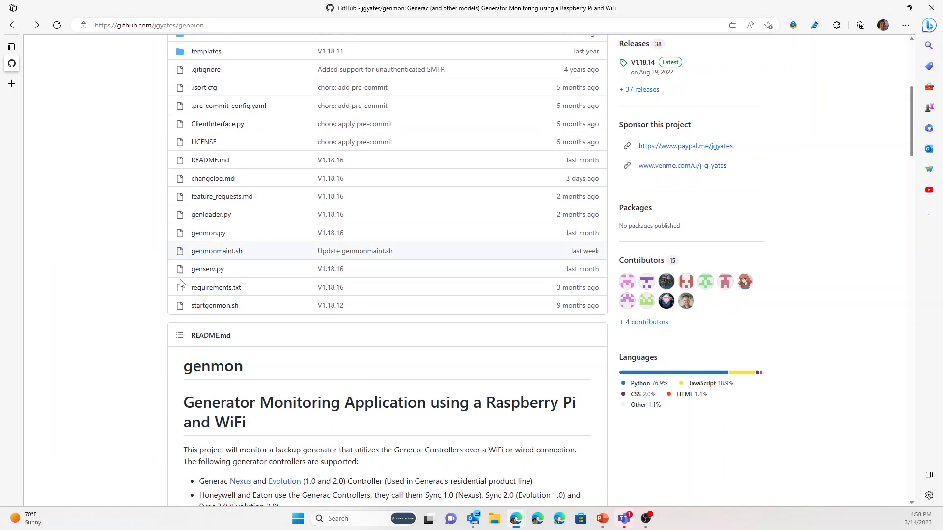
scroll("down", 3)
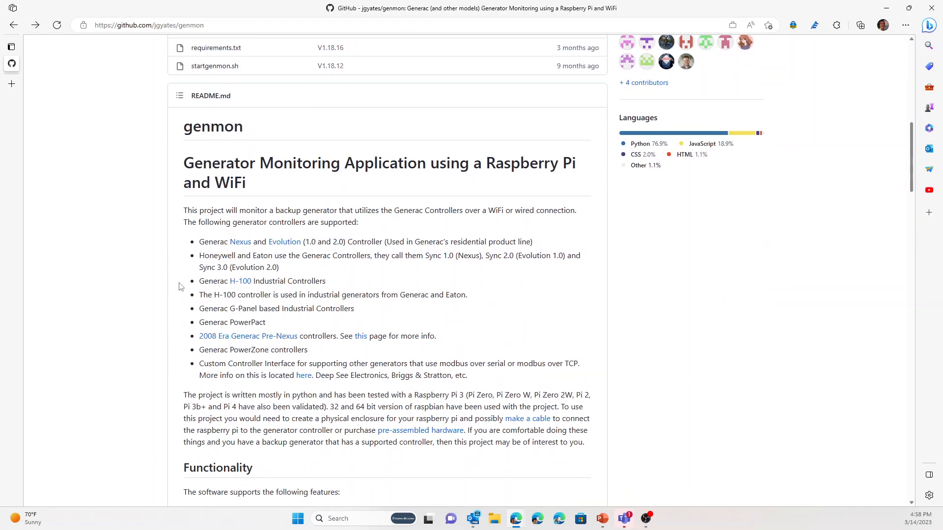
scroll("down", 3)
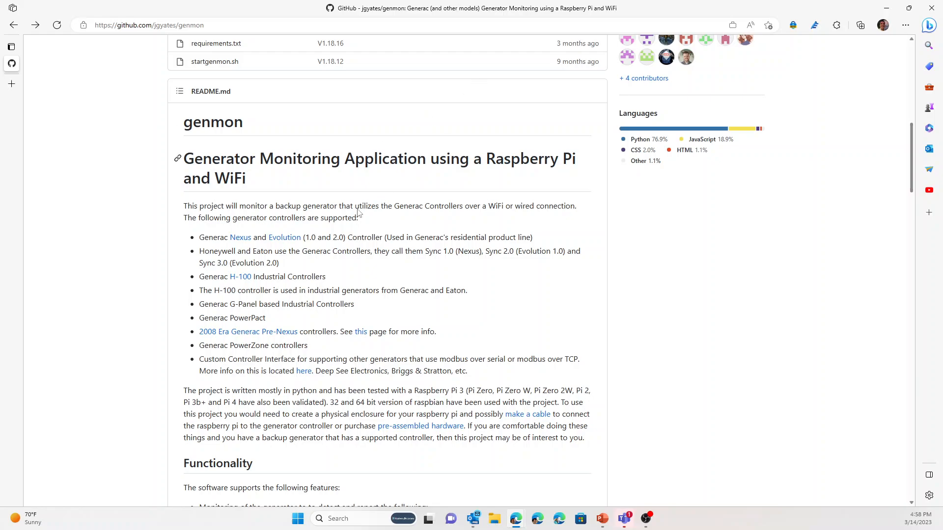
mouse_move(222, 176)
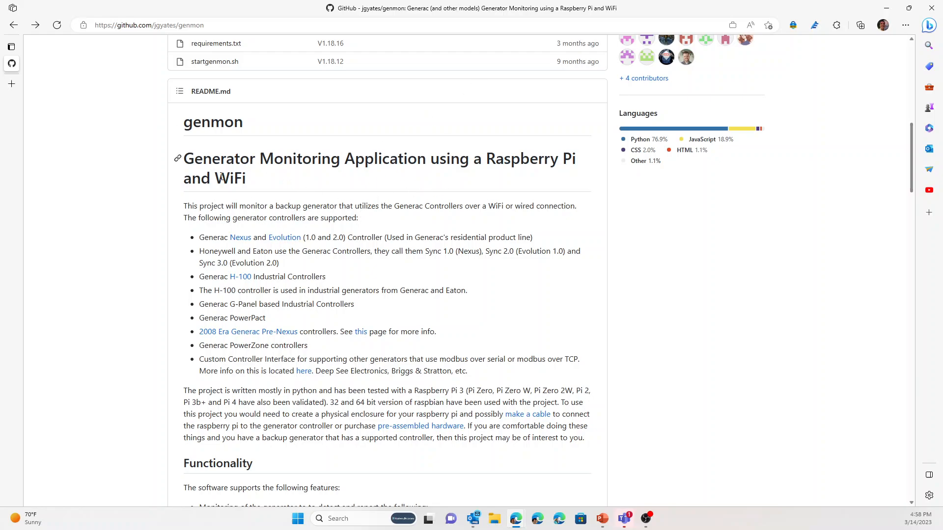
scroll("down", 3)
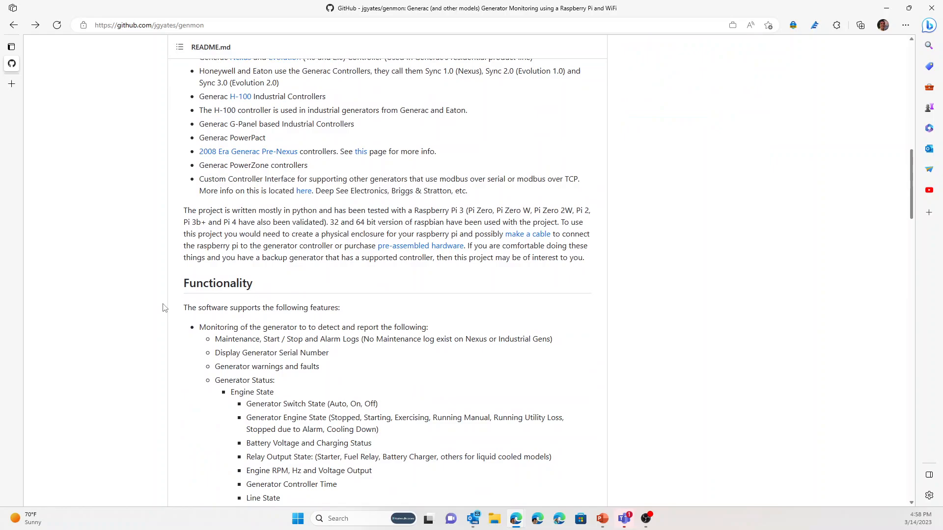
scroll("down", 3)
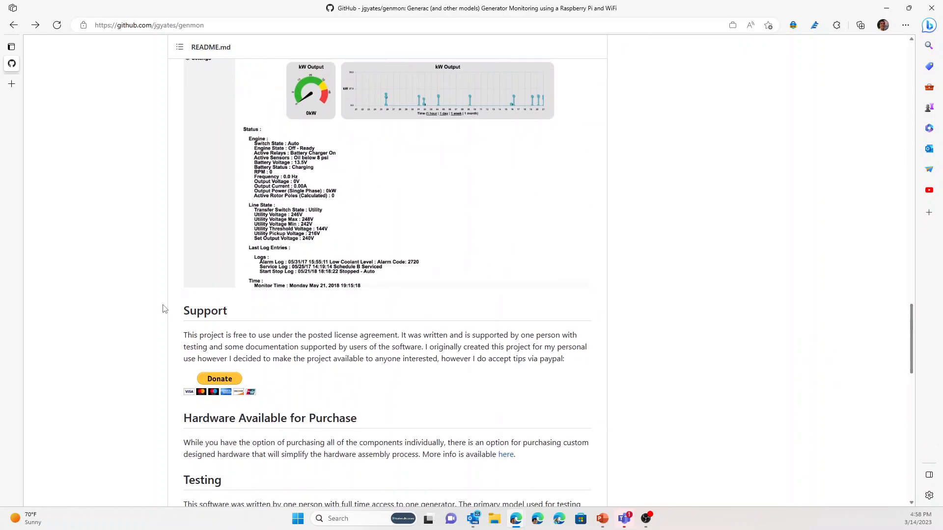
scroll("down", 3)
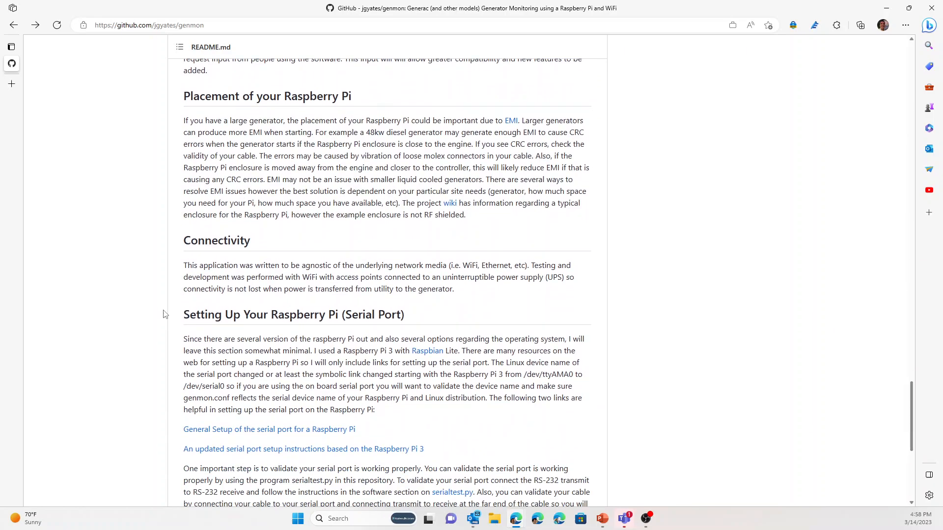
scroll("down", 3)
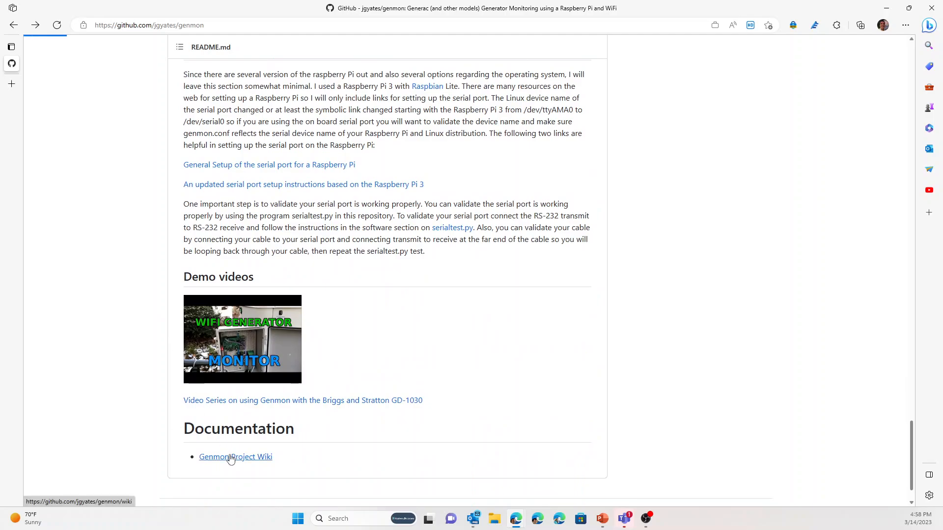
left_click(235, 456)
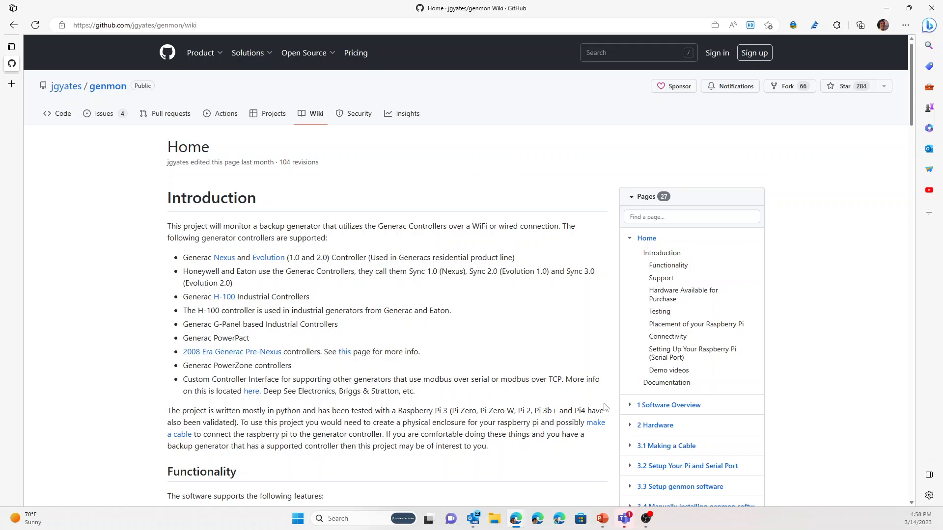
Step: Expand 2 Hardware in the wiki Pages sidebar to reveal subpages like Creating a Cable
scroll("down", 3)
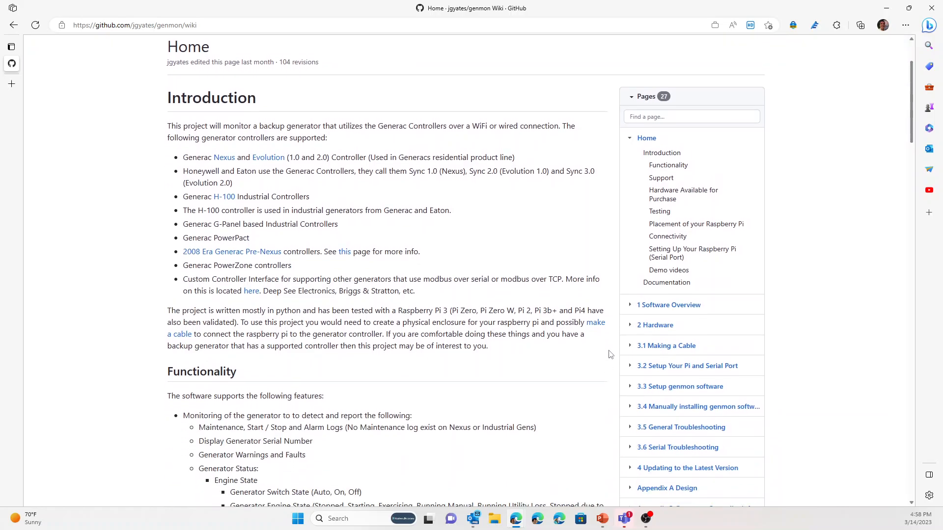
left_click(630, 324)
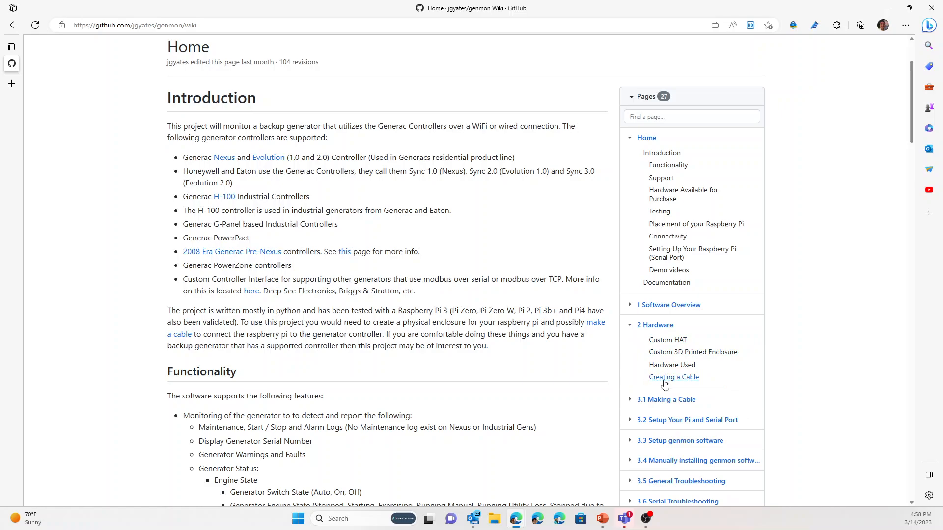
mouse_move(609, 392)
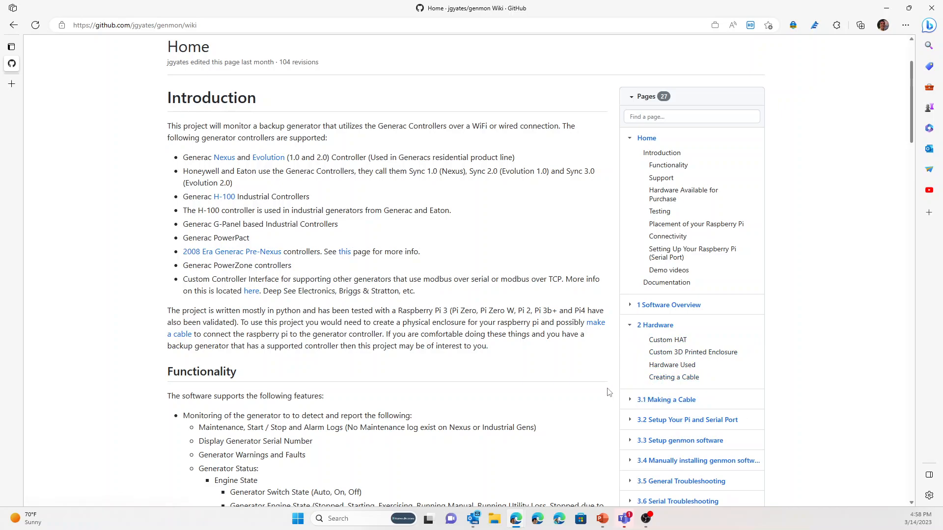
mouse_move(591, 391)
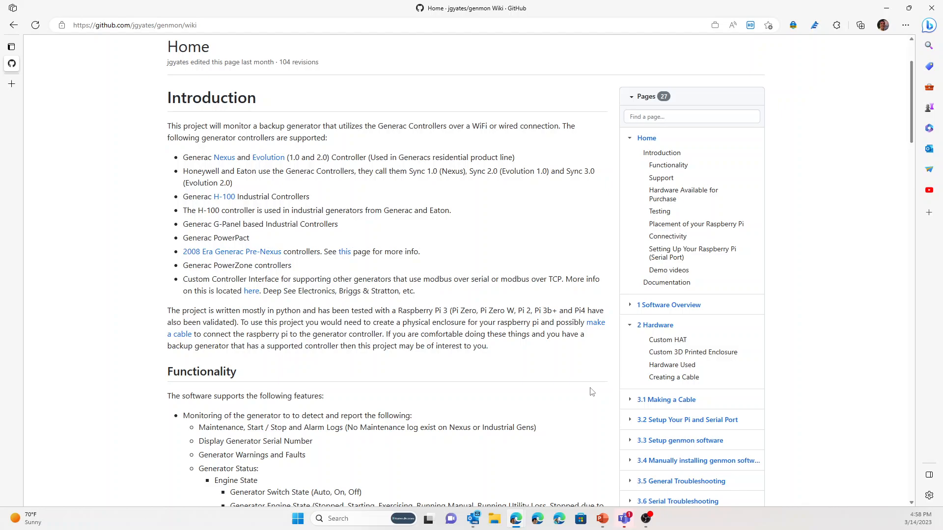
mouse_move(689, 361)
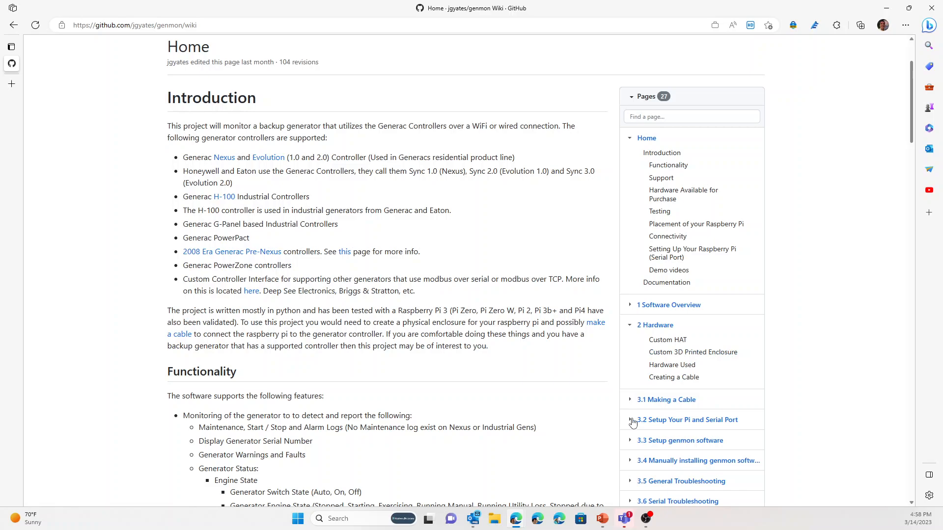
mouse_move(687, 420)
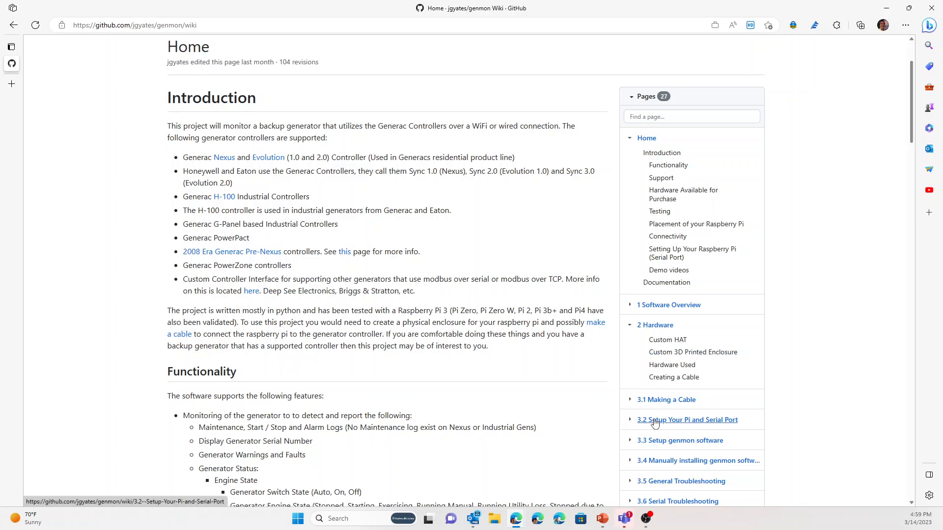
scroll("down", 3)
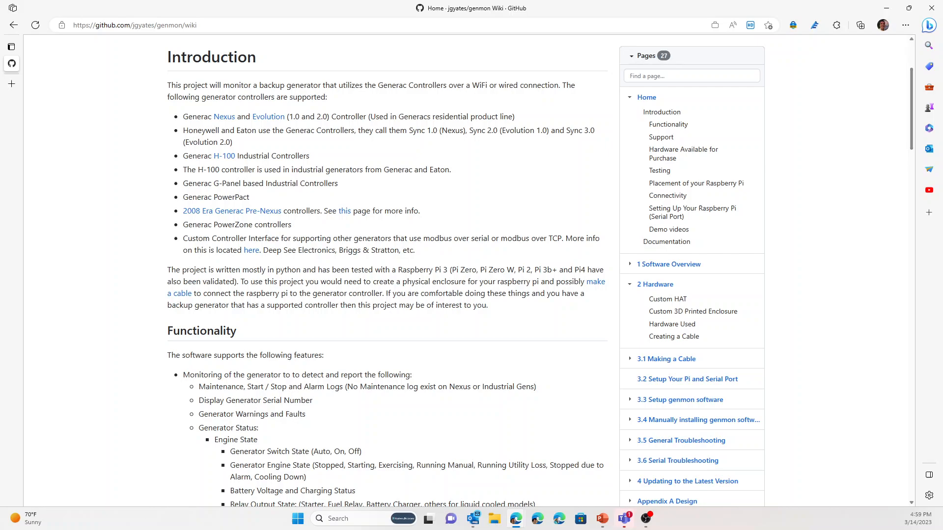
mouse_move(853, 388)
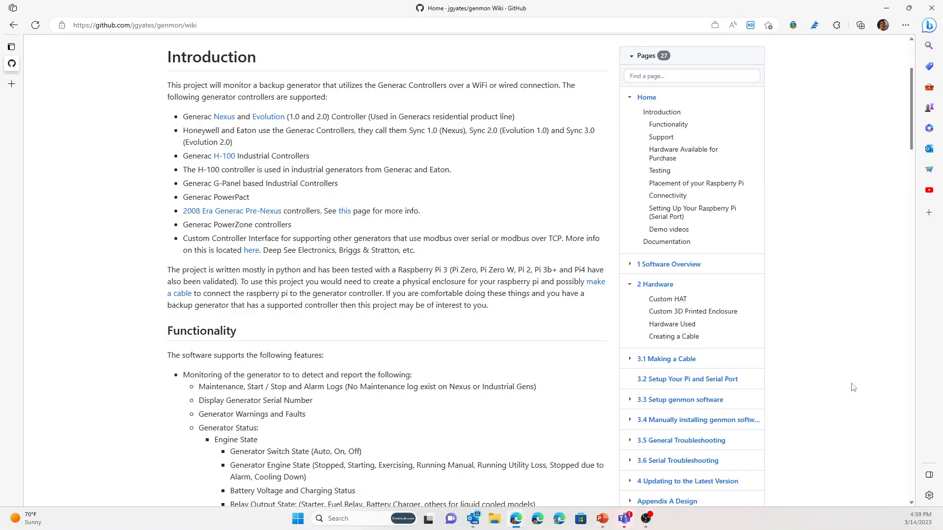
scroll("down", 3)
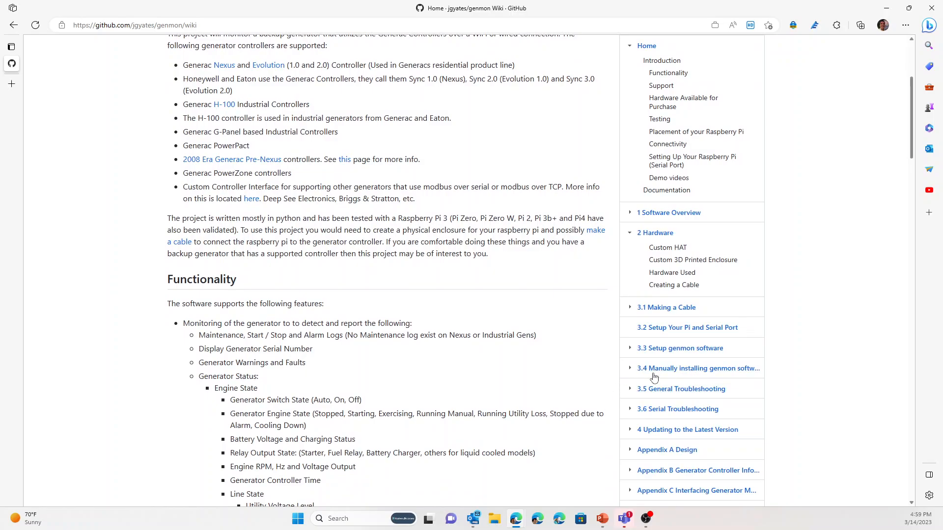
mouse_move(630, 375)
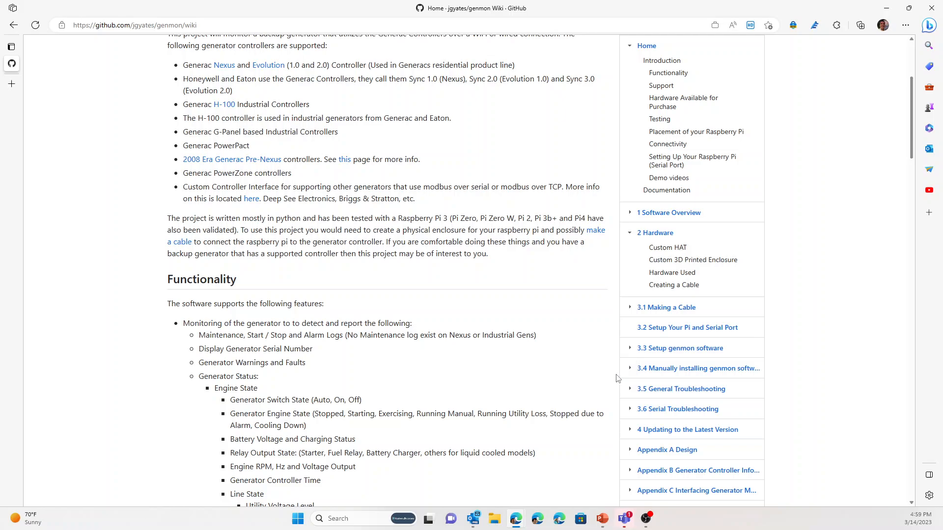
scroll("down", 3)
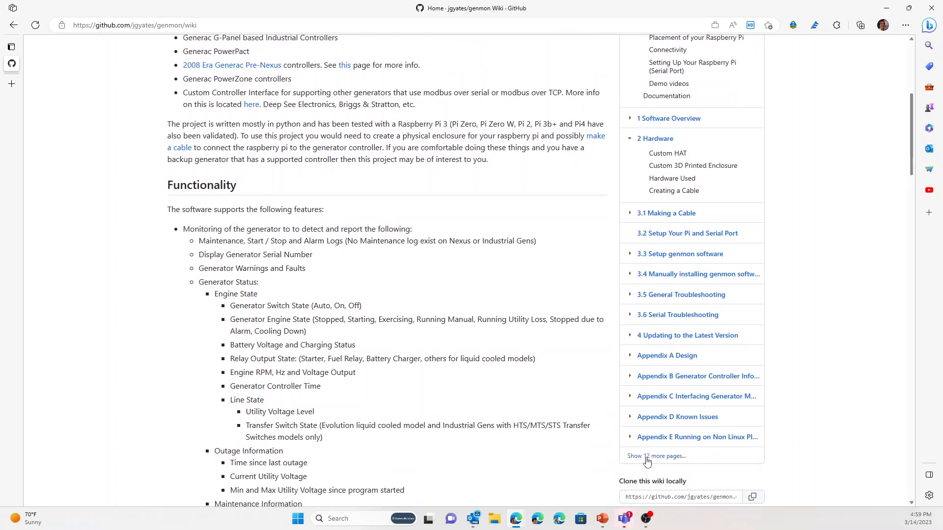
Step: Show more wiki pages and open 'Appendix P Briggs and Stratton Controller Information'
left_click(657, 455)
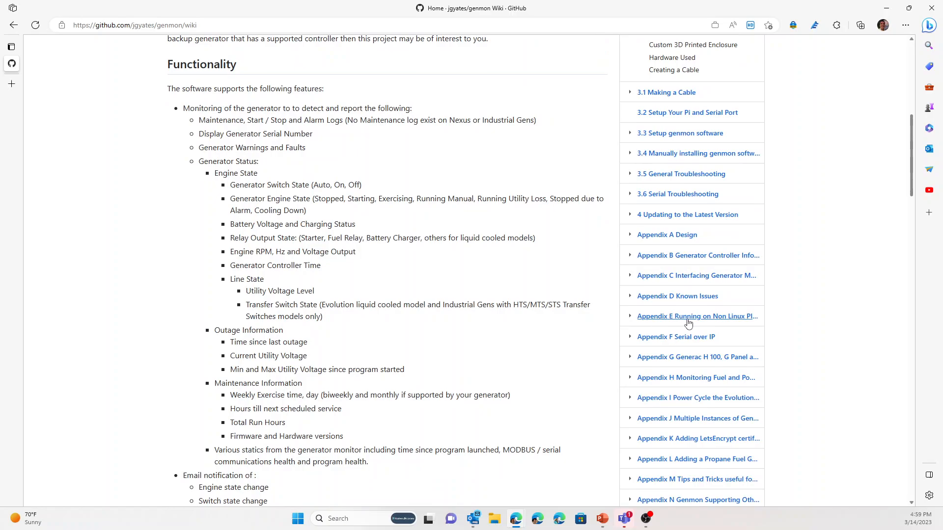
mouse_move(677, 296)
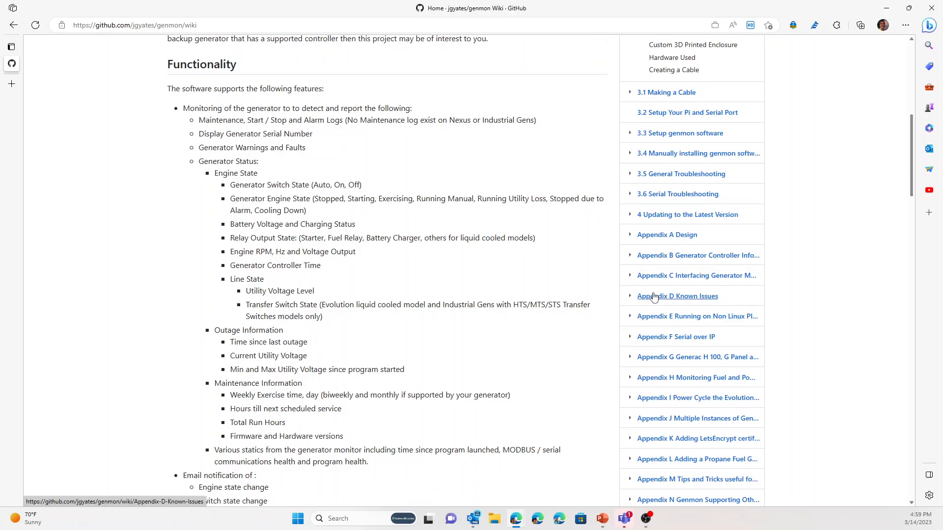
mouse_move(624, 396)
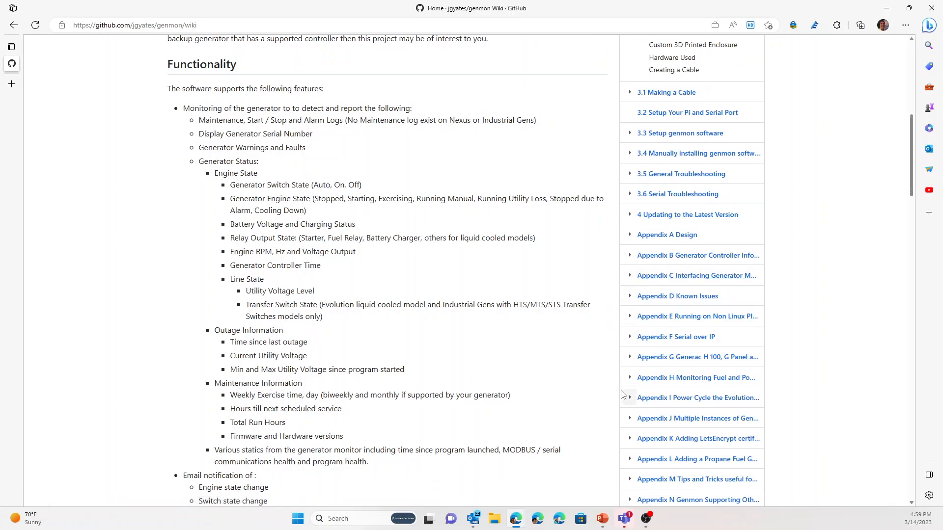
scroll("down", 3)
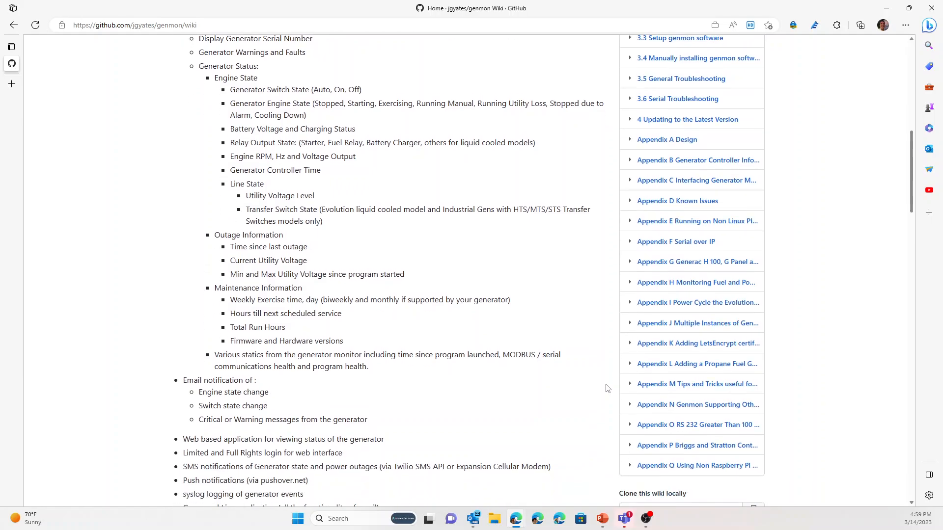
scroll("down", 3)
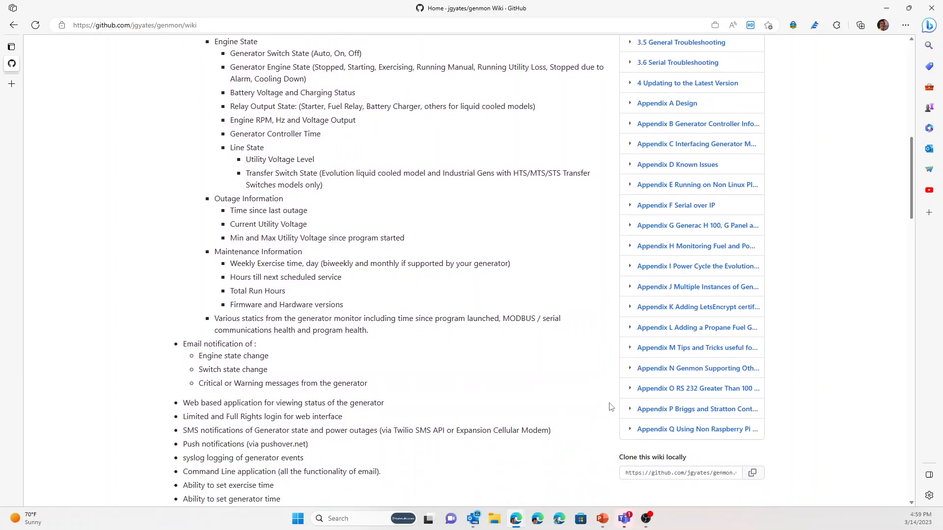
mouse_move(596, 141)
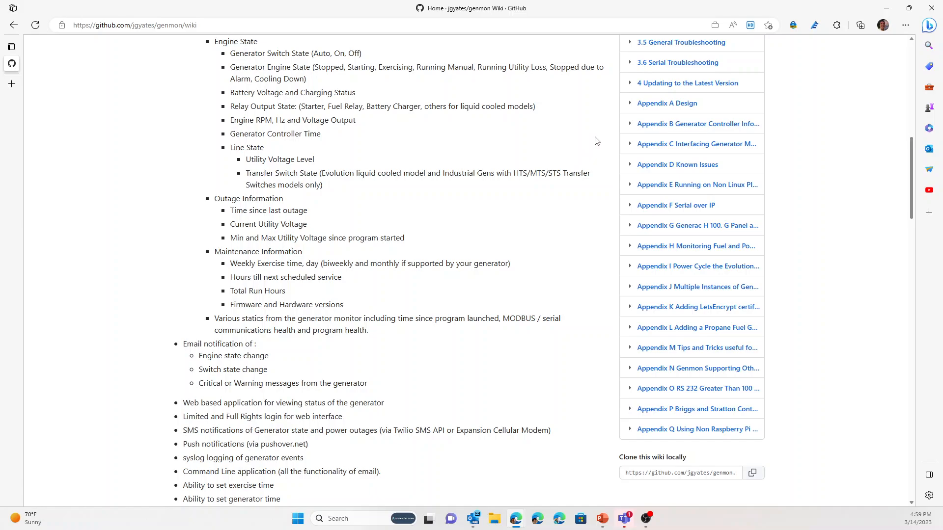
mouse_move(673, 414)
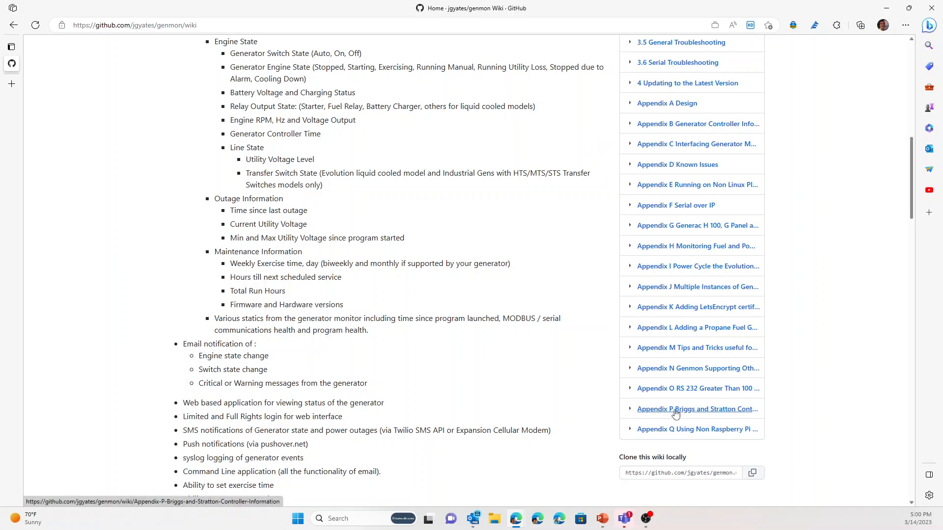
left_click(697, 409)
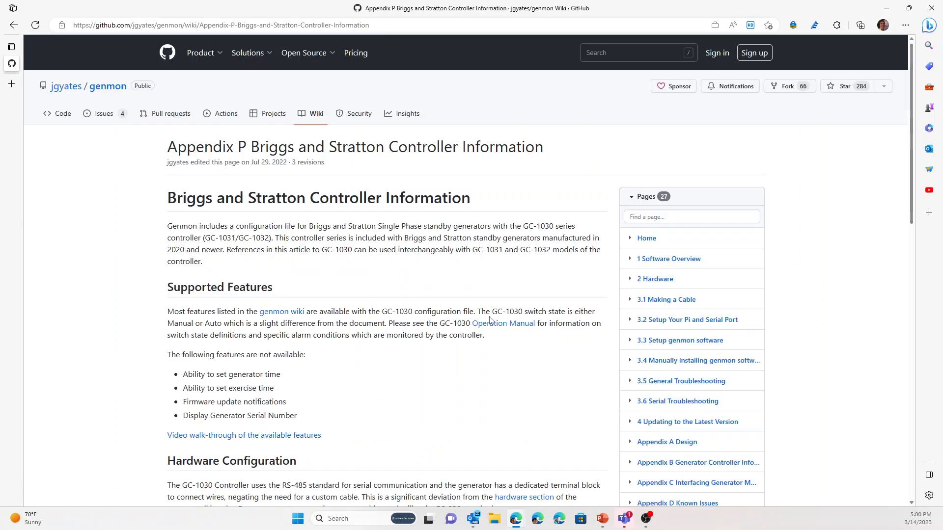
scroll("down", 3)
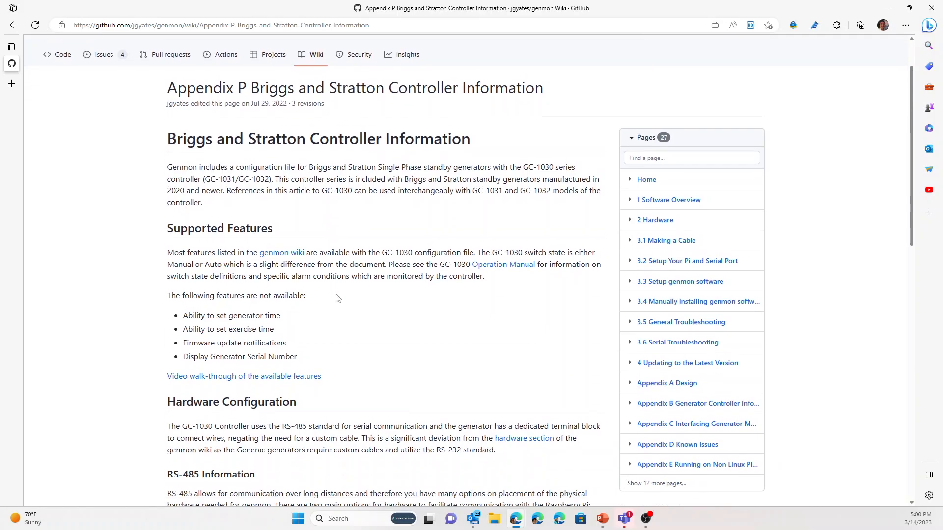
scroll("down", 3)
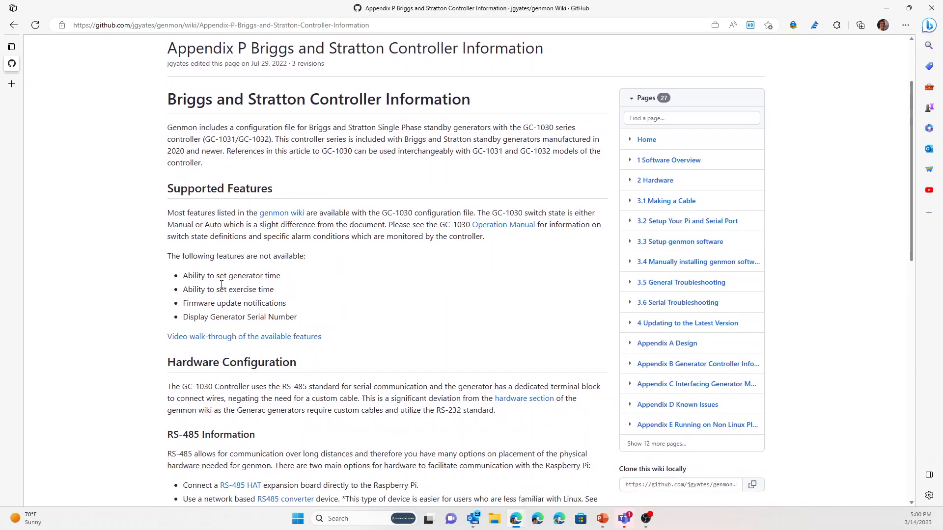
mouse_move(251, 270)
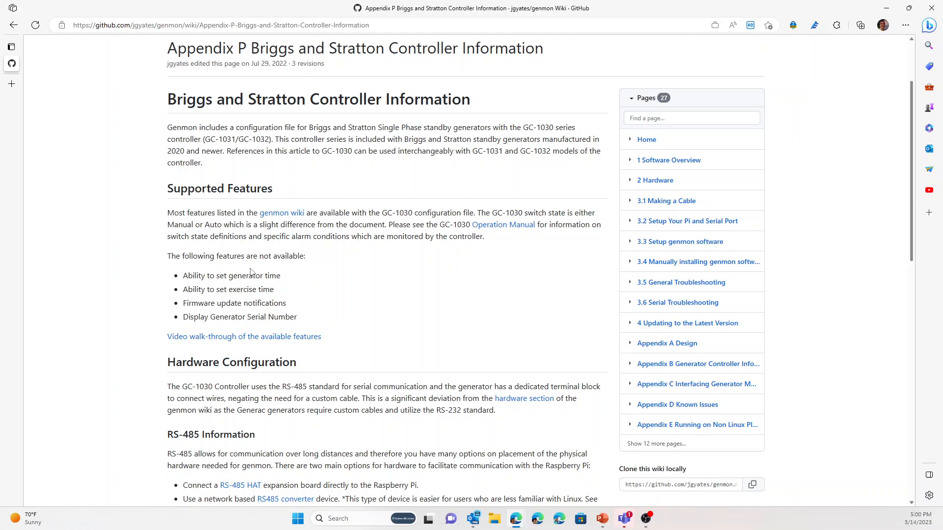
mouse_move(233, 285)
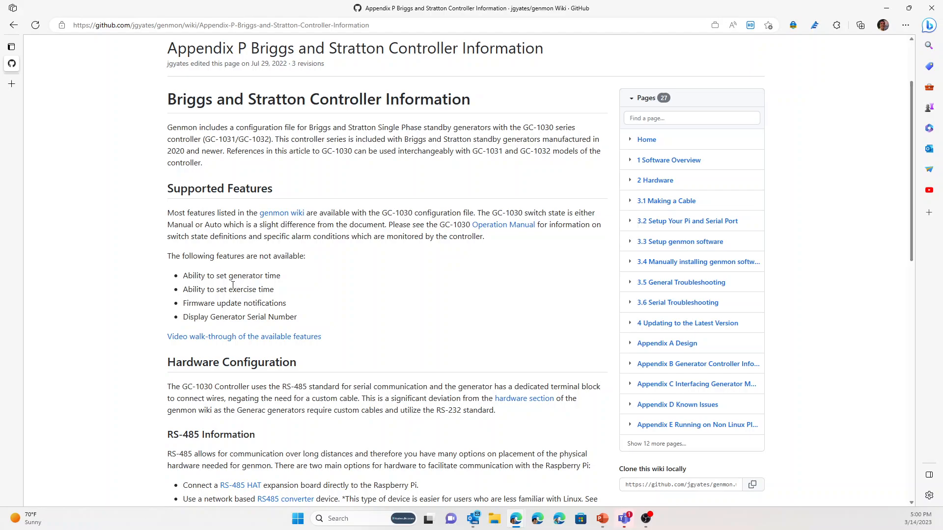
mouse_move(295, 275)
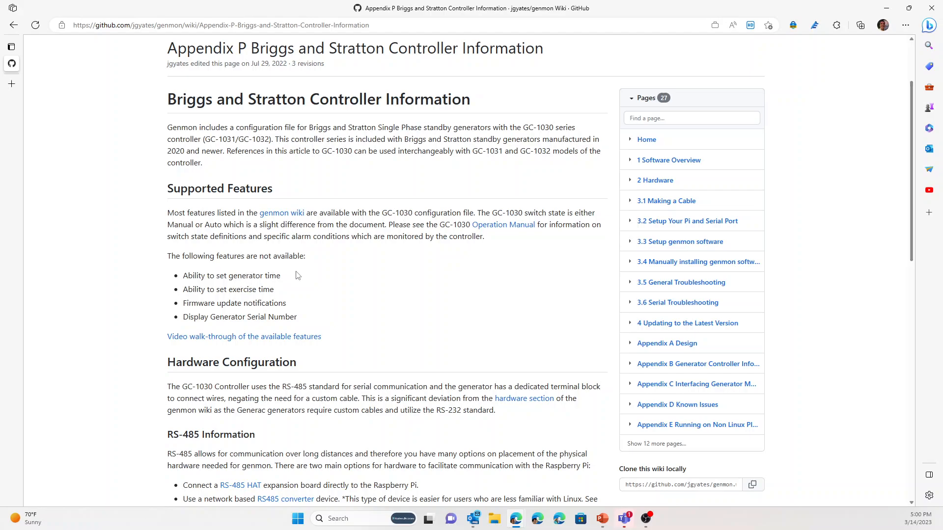
mouse_move(261, 271)
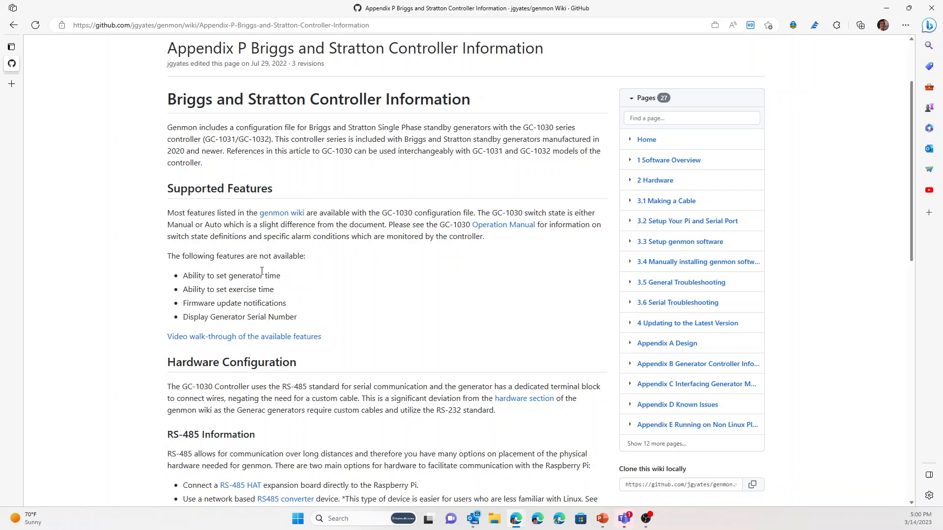
scroll("down", 3)
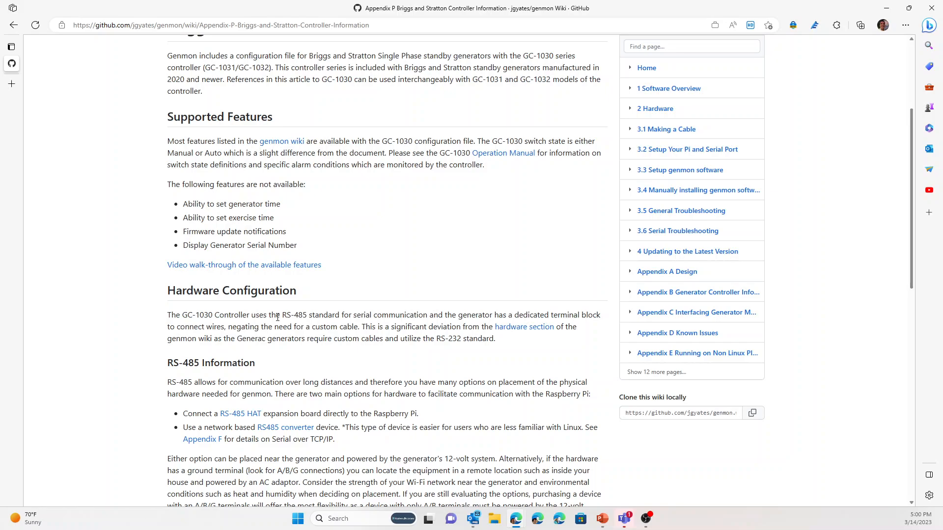
mouse_move(274, 371)
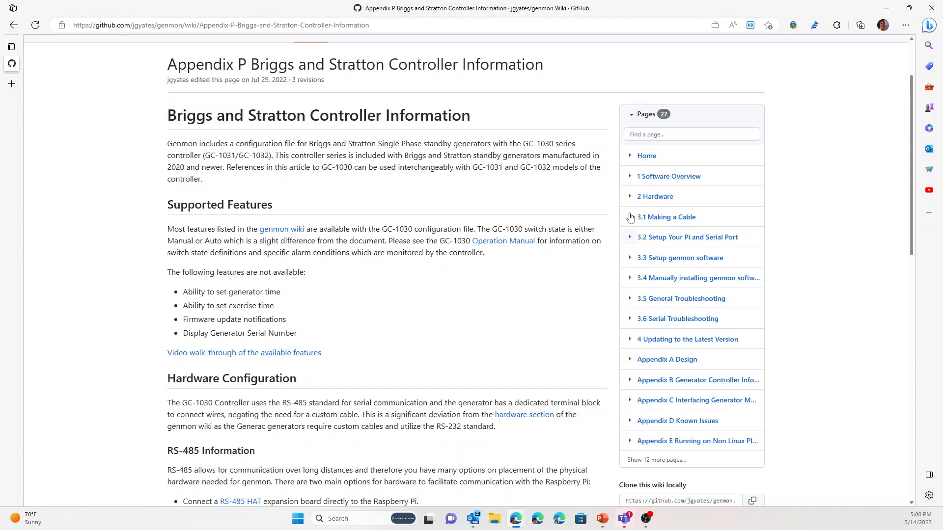
mouse_move(612, 246)
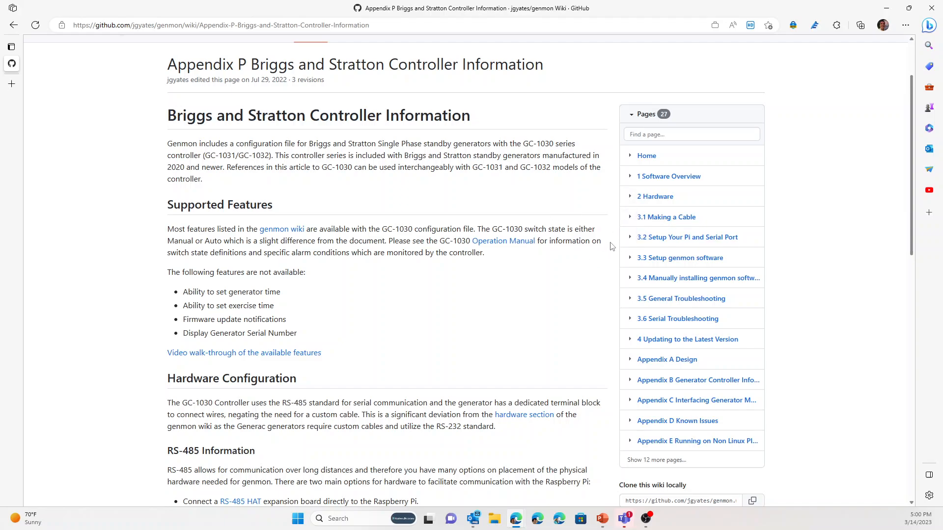
mouse_move(557, 274)
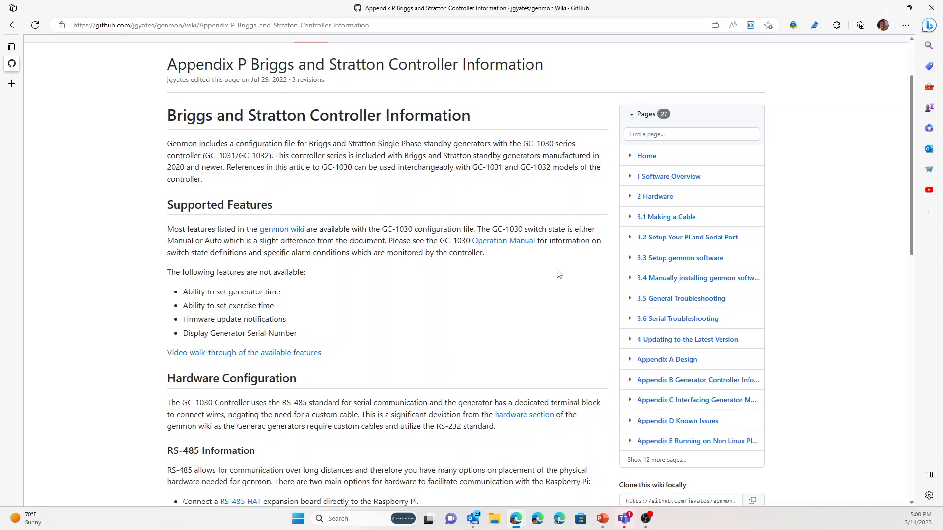
mouse_move(563, 291)
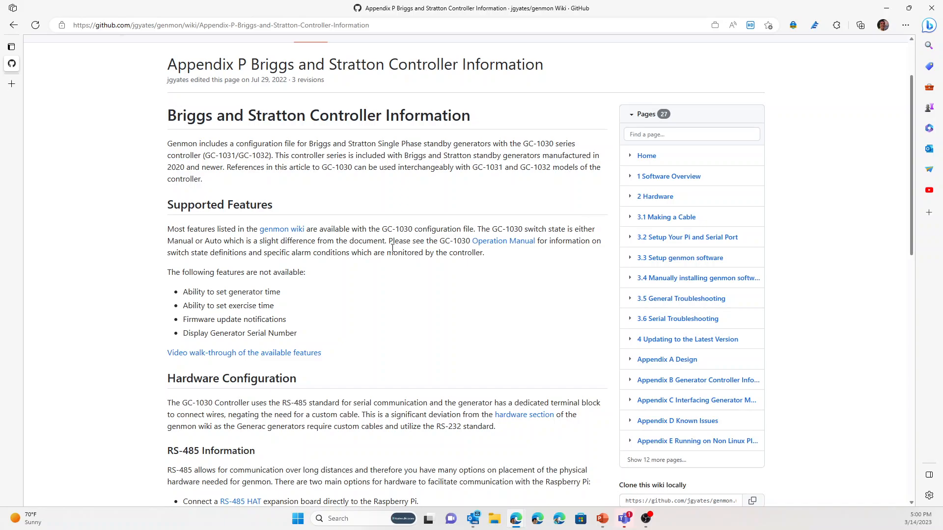
mouse_move(316, 200)
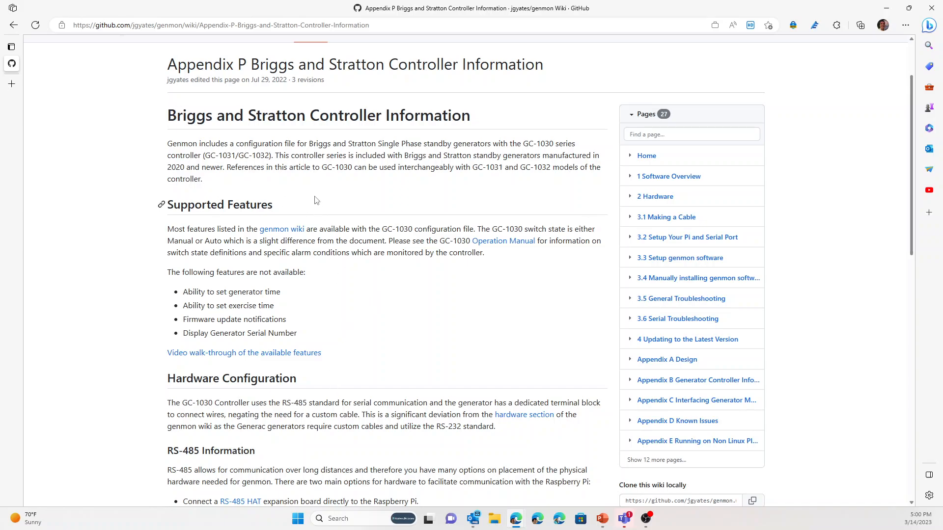
mouse_move(395, 351)
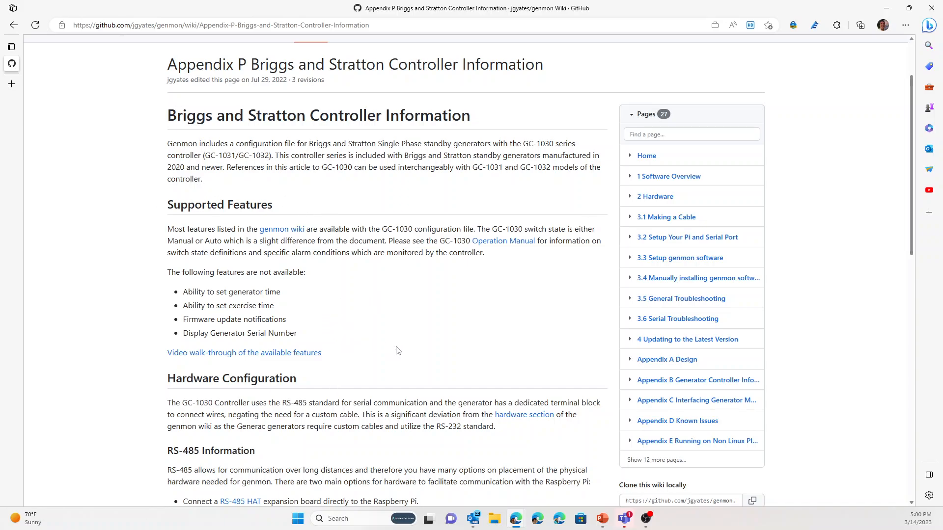
scroll("down", 3)
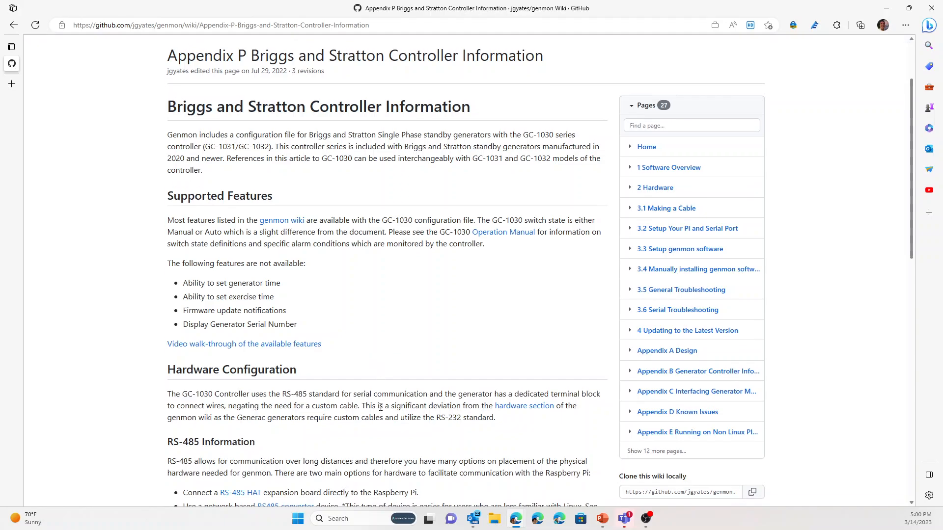
scroll("down", 3)
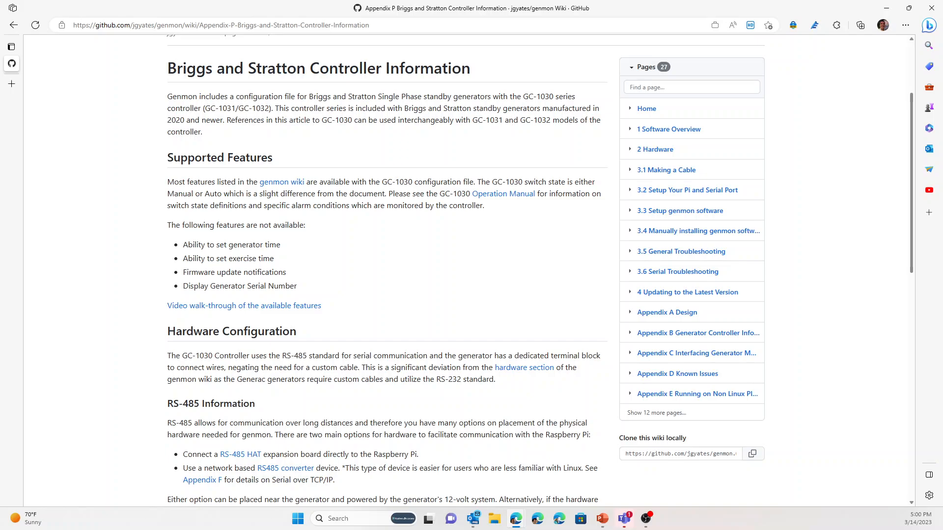
mouse_move(841, 277)
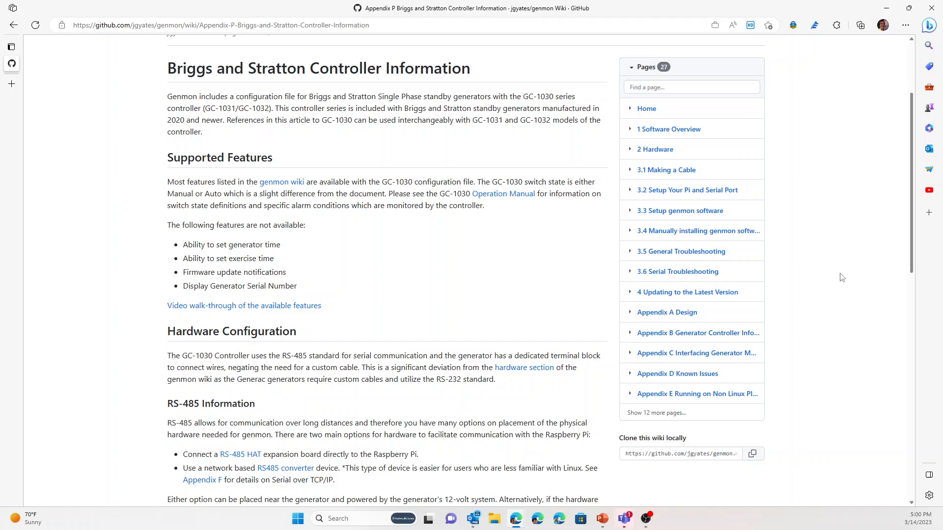
mouse_move(857, 244)
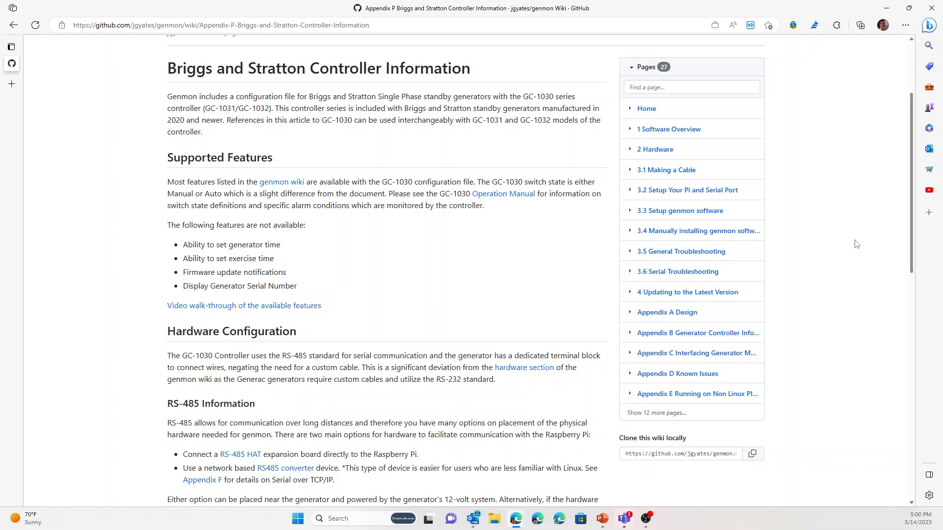